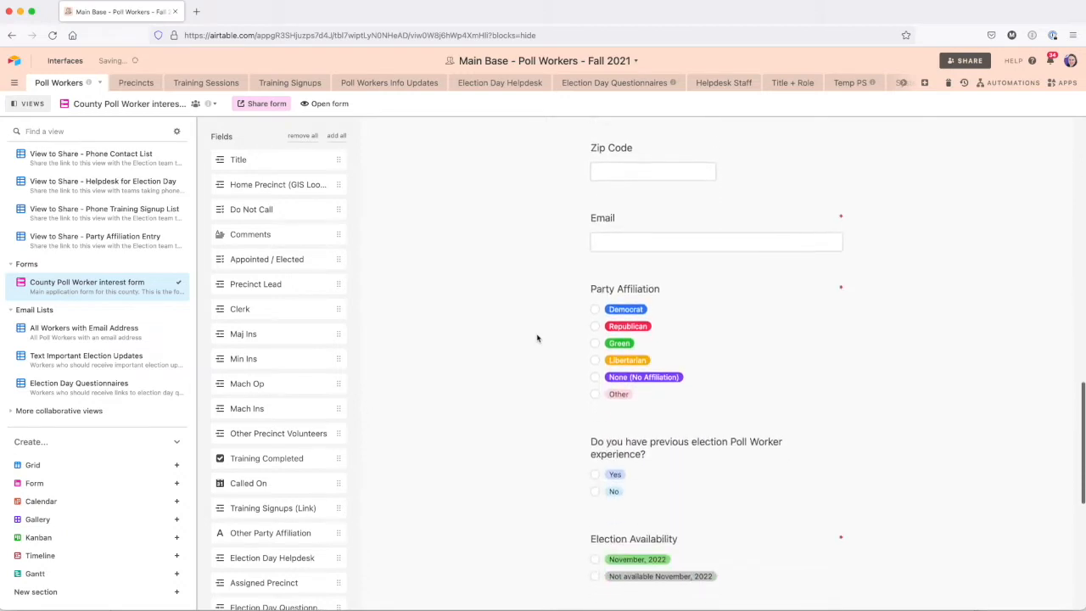
# Step: Show the All Precincts grid with each precinct's address and assigned poll workers
pyautogui.click(128, 81)
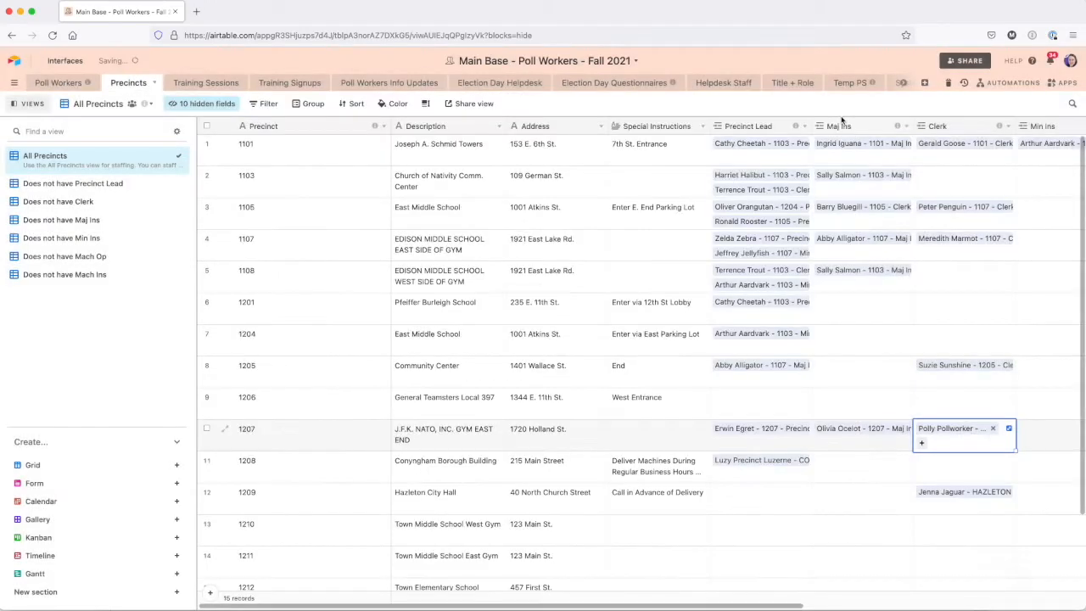